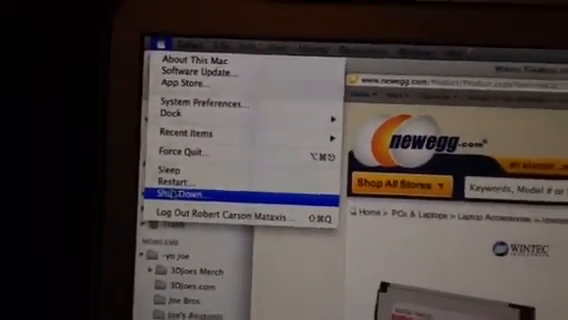
# - Choose Shut Down… from the Apple menu to show the shutdown confirmation
pyautogui.click(180, 186)
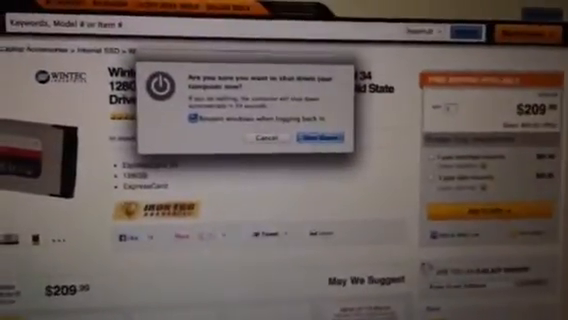